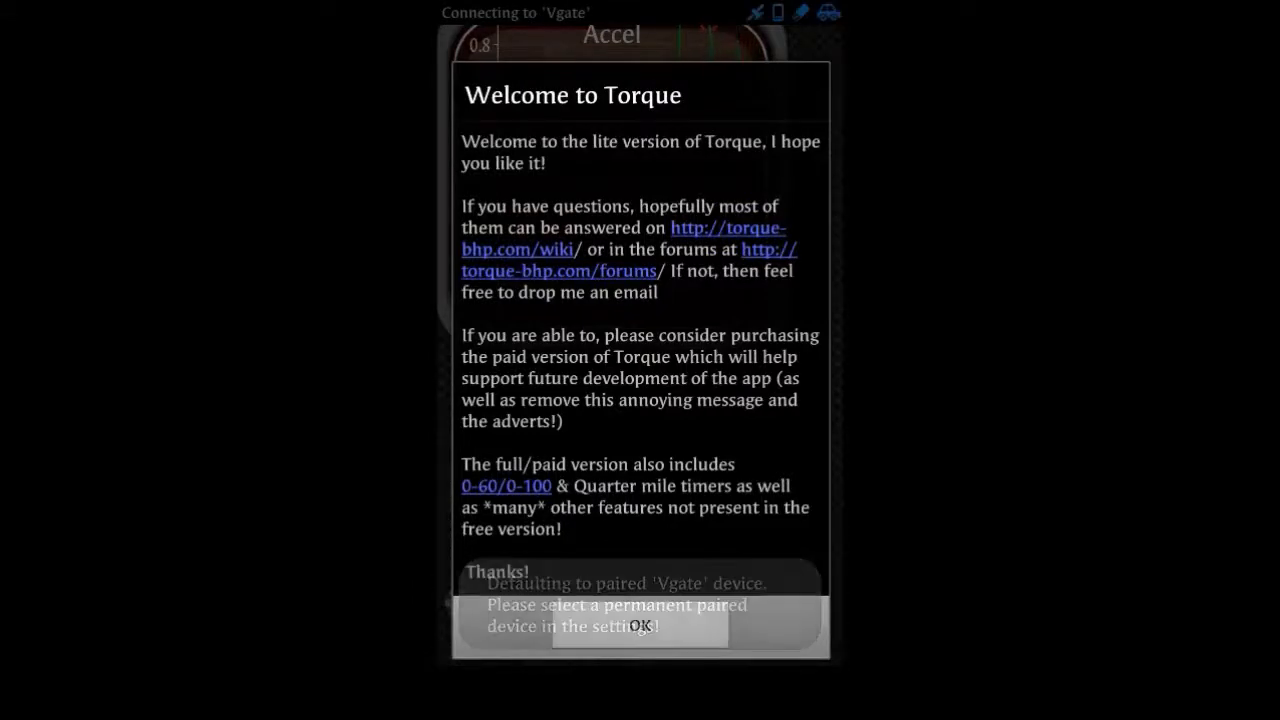
Dismiss the Welcome to Torque message to reveal the live speed, revs, coolant and load gauges.
click(639, 625)
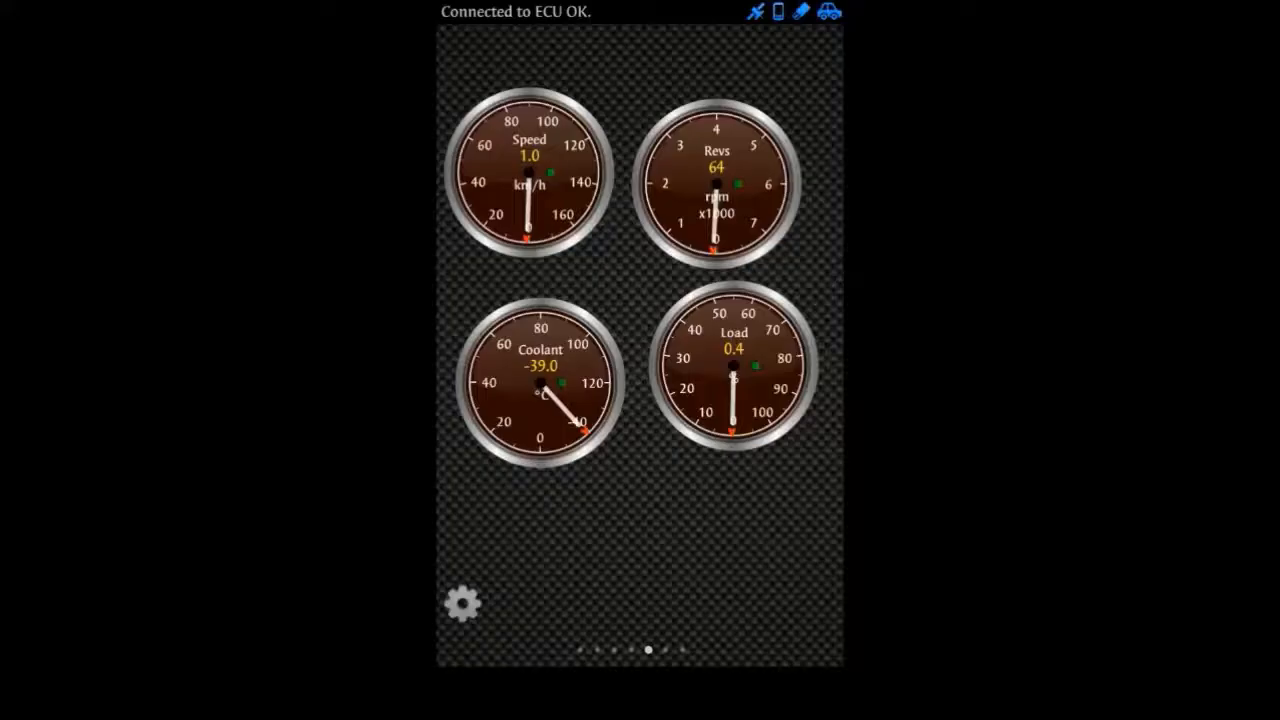